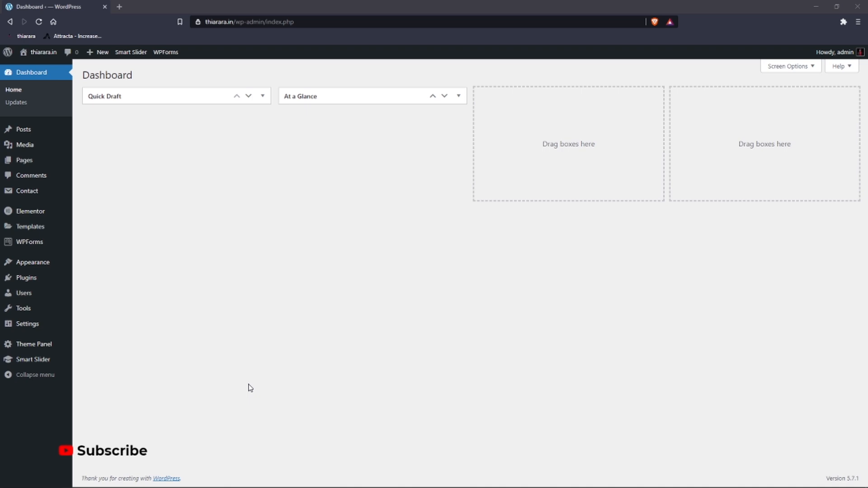
pyautogui.moveTo(57, 77)
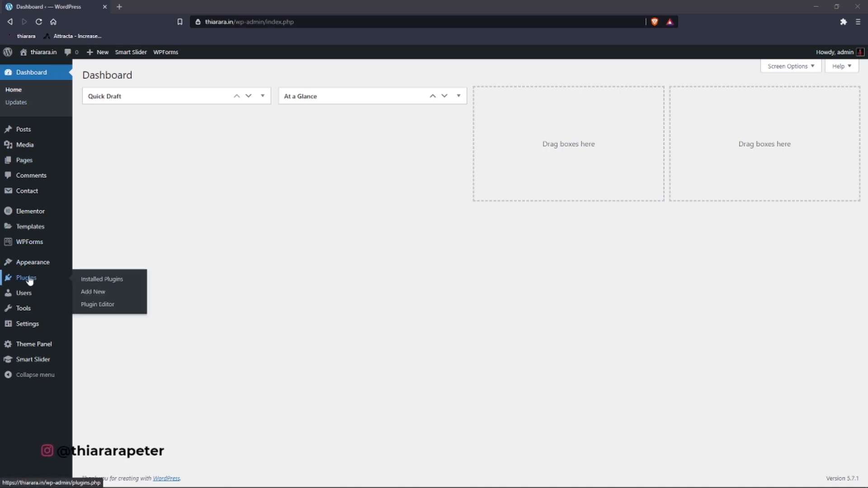
pyautogui.moveTo(96, 304)
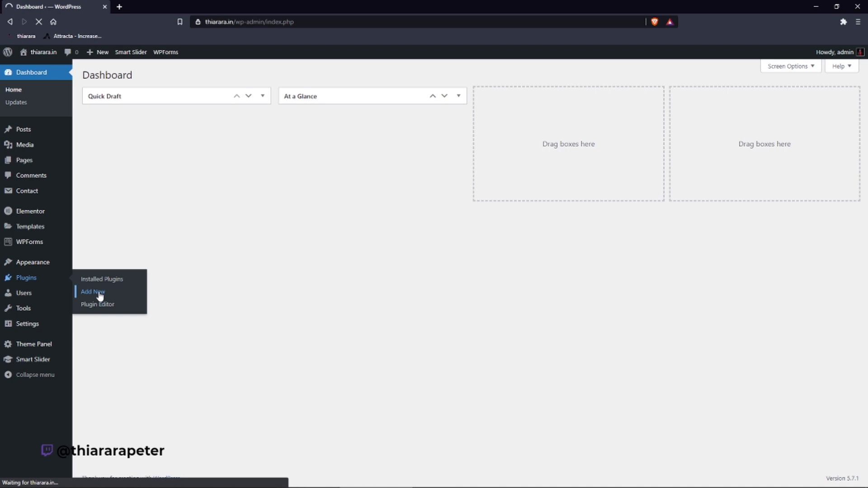
# Search the plugin directory for 'flamingo' and review the Flamingo result by Takayuki Miyoshi.
pyautogui.click(93, 292)
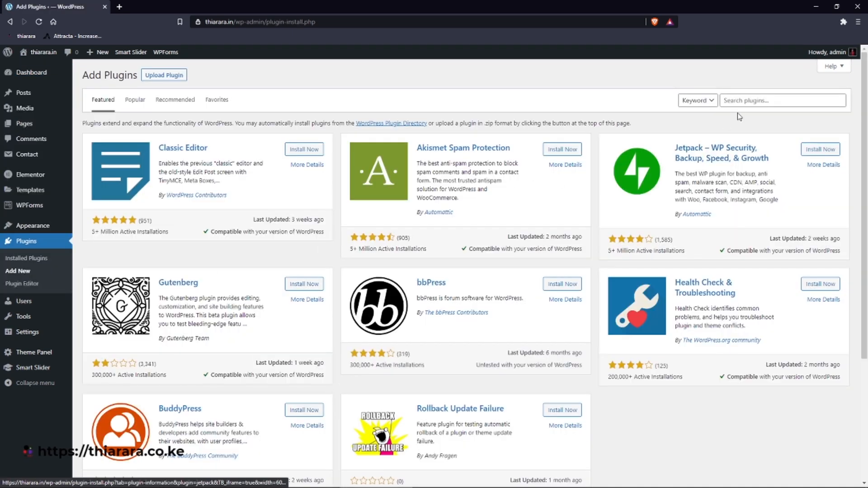
pyautogui.click(780, 100)
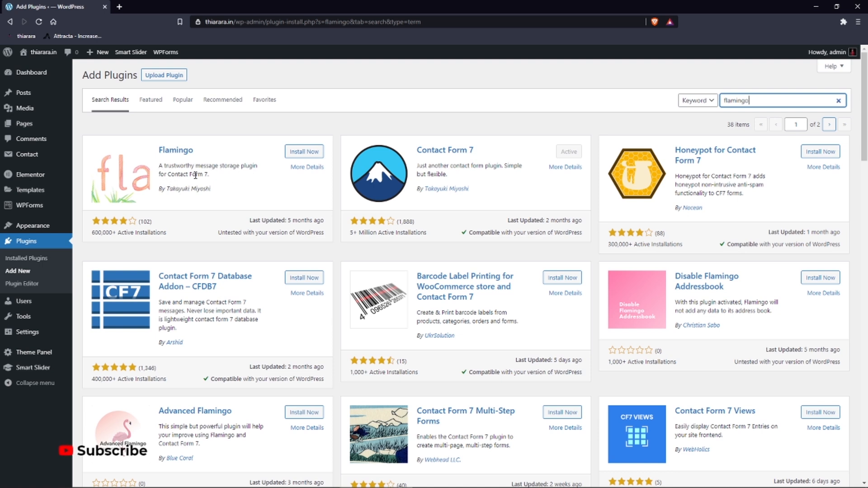
pyautogui.doubleClick(186, 188)
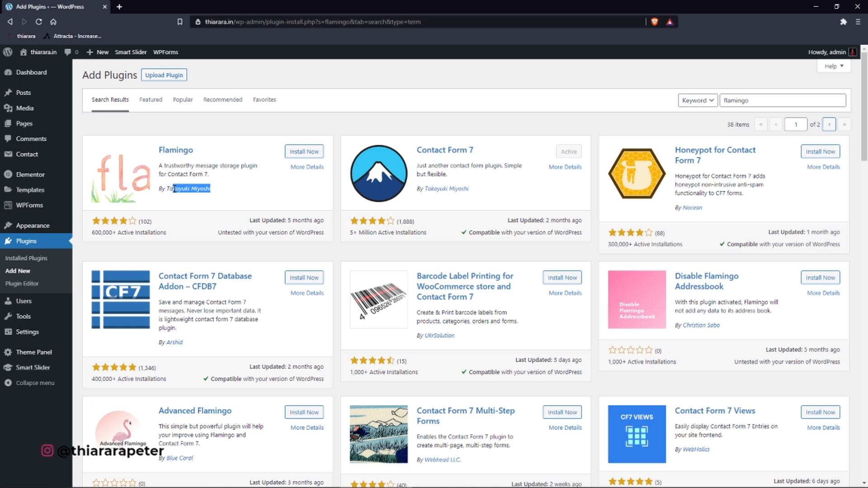
pyautogui.moveTo(213, 156)
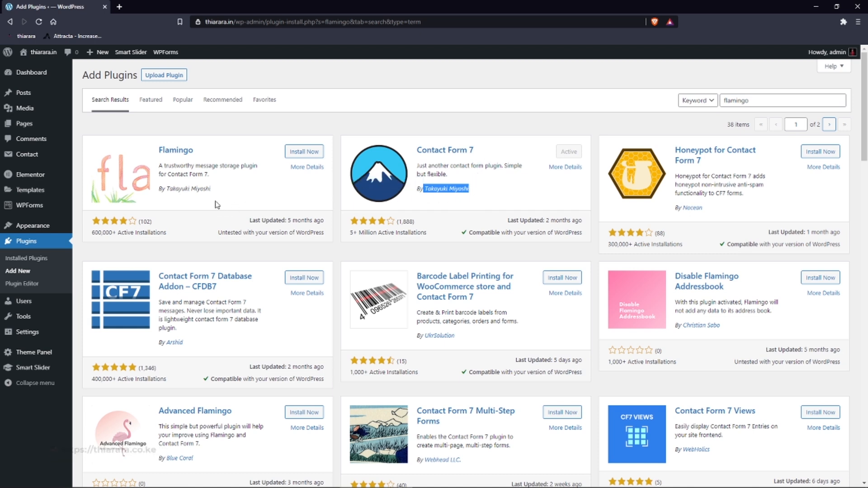
pyautogui.moveTo(132, 231)
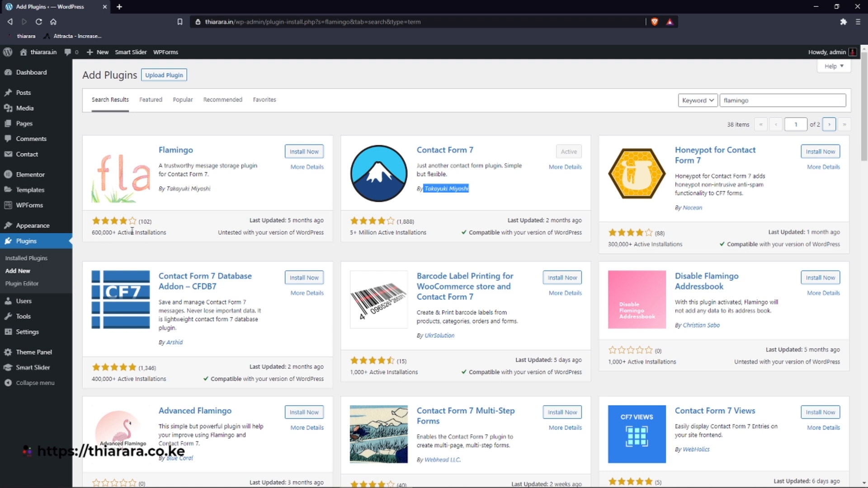
pyautogui.moveTo(118, 240)
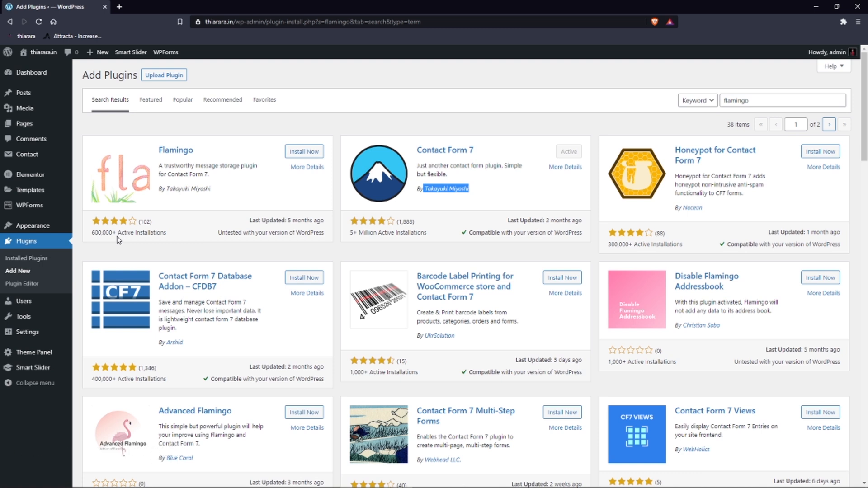
pyautogui.moveTo(97, 244)
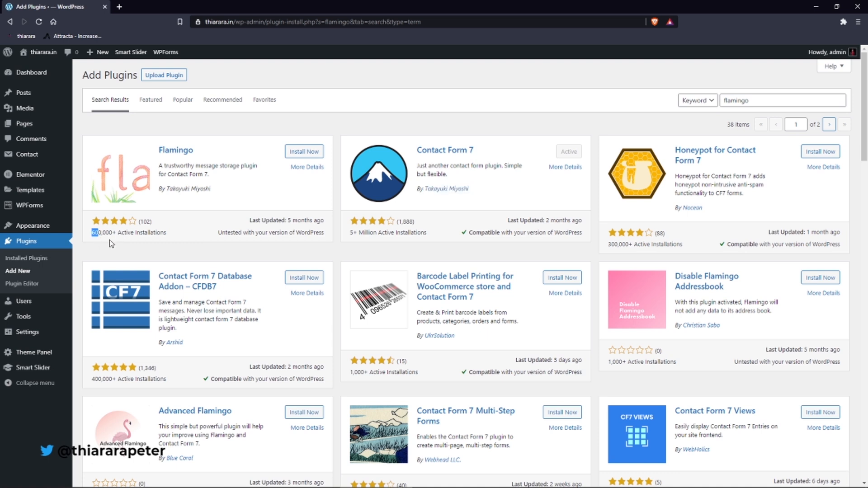
pyautogui.moveTo(98, 242)
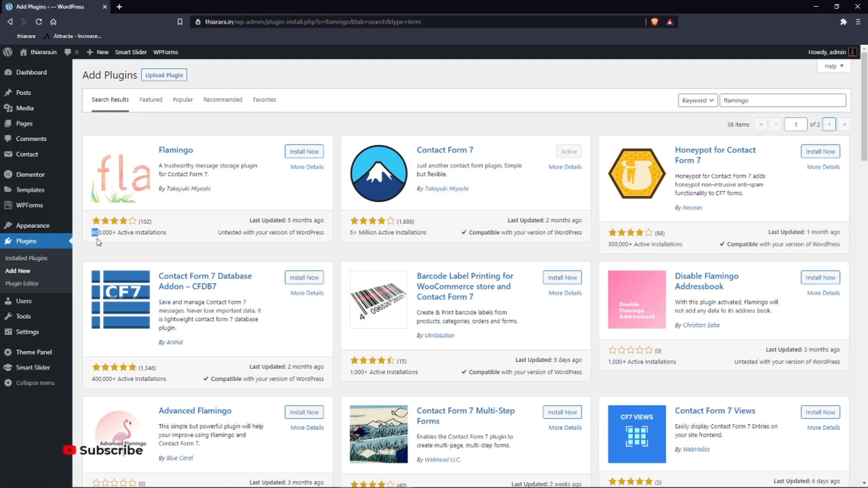
pyautogui.moveTo(172, 239)
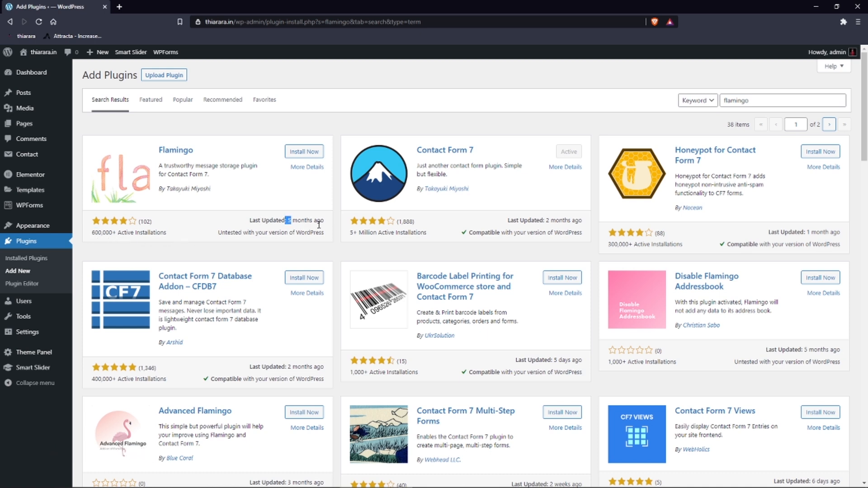
# Install the Flamingo plugin and activate it so it appears in the admin menu.
pyautogui.click(304, 151)
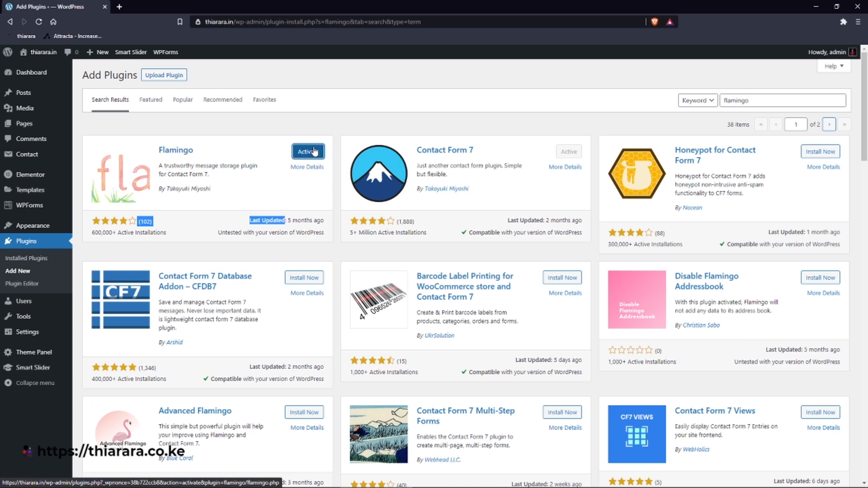
pyautogui.click(307, 150)
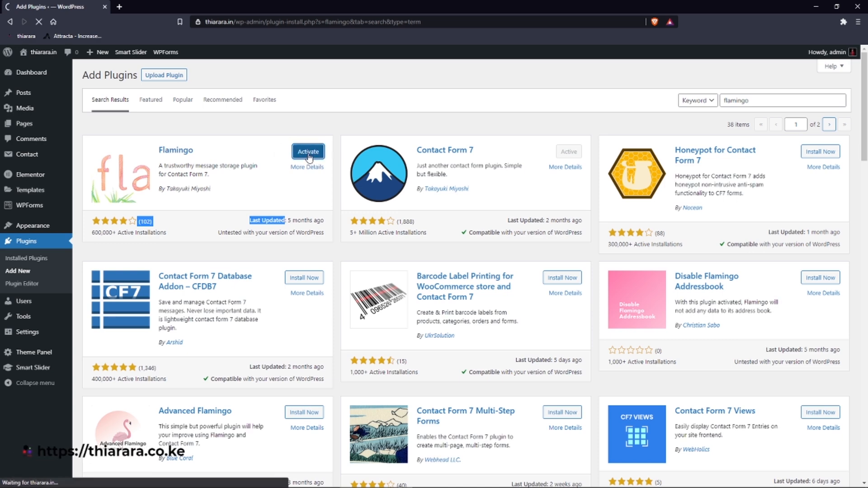
pyautogui.click(307, 151)
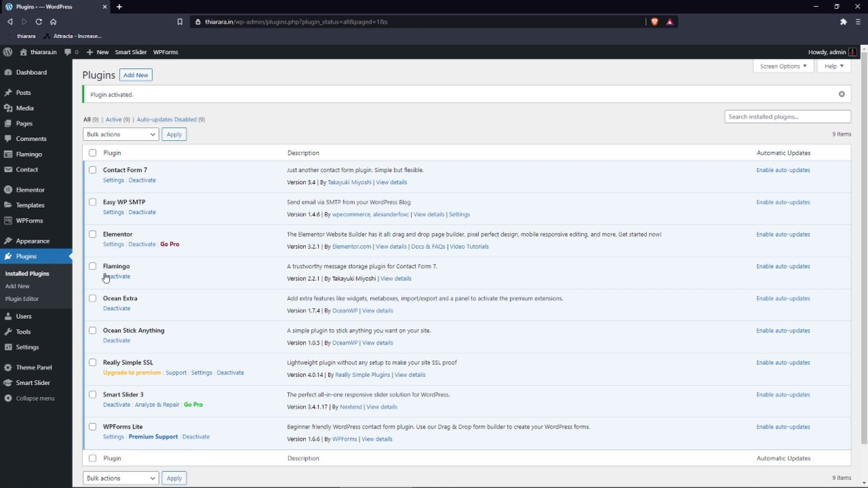
pyautogui.moveTo(34, 382)
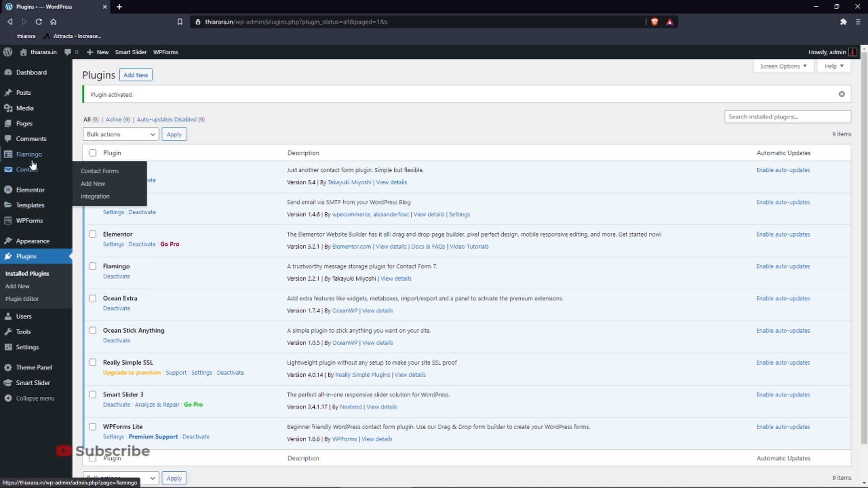
# View Flamingo's Address Book, then its Inbound Messages list showing one stored 'test' message.
pyautogui.click(29, 153)
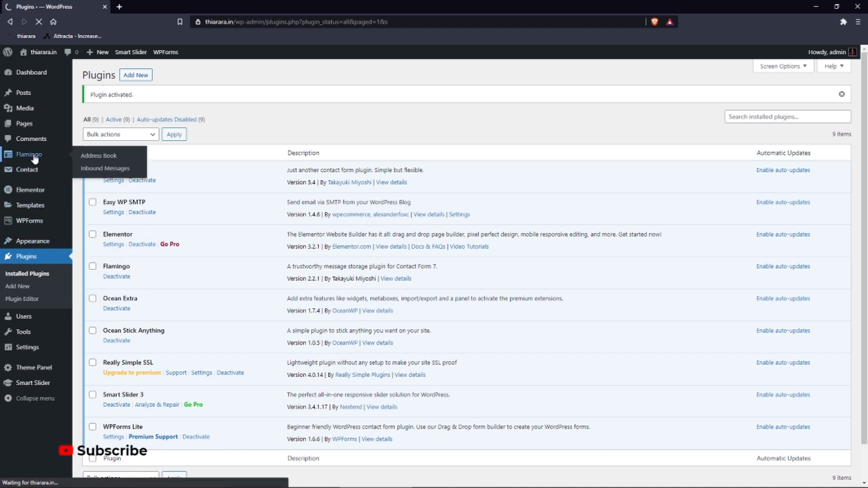
pyautogui.click(97, 155)
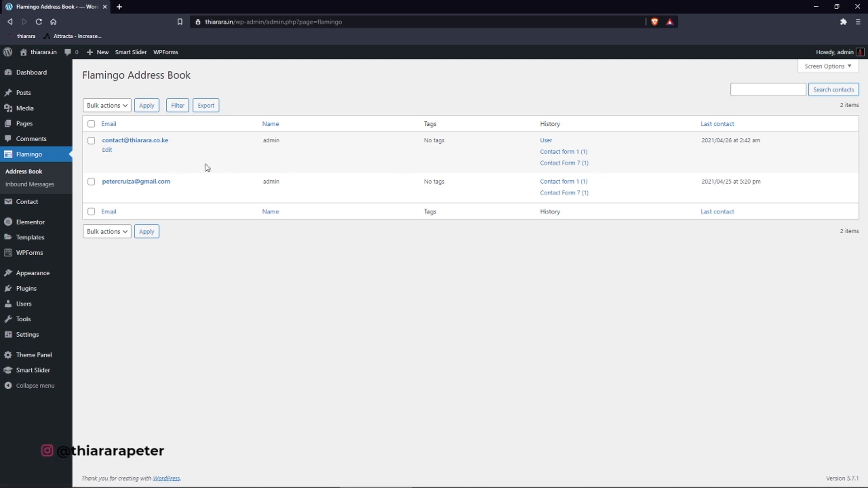
pyautogui.moveTo(178, 143)
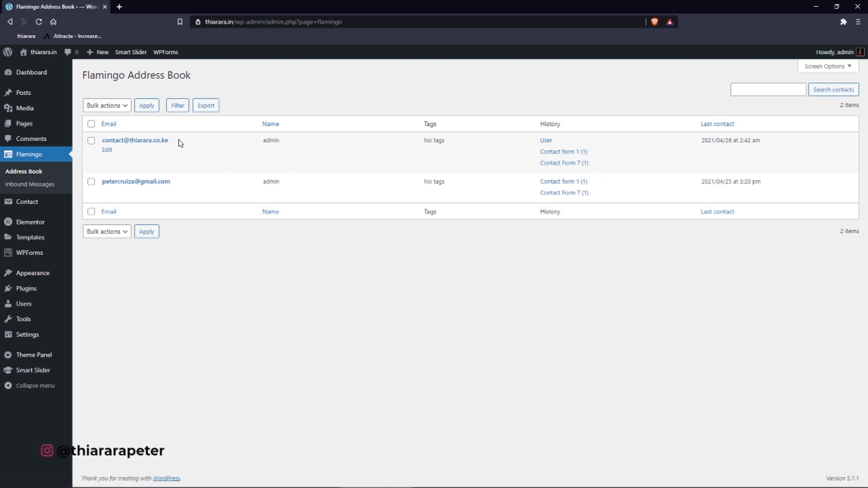
pyautogui.moveTo(122, 123)
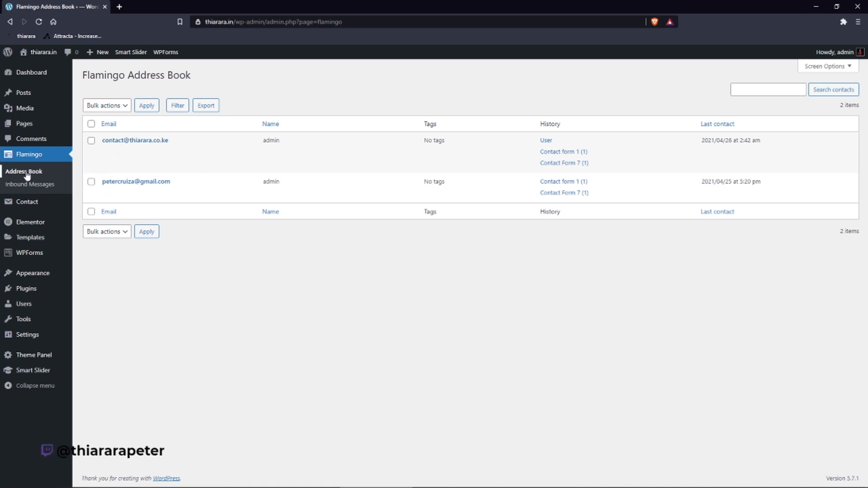
pyautogui.moveTo(29, 185)
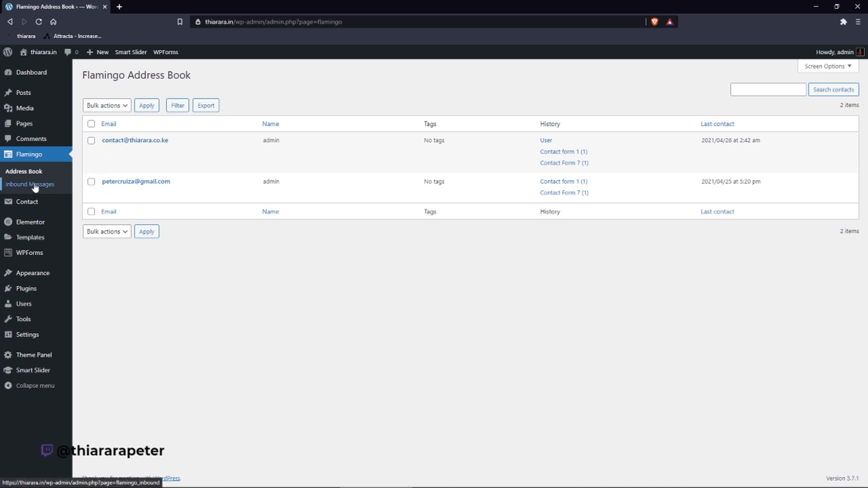
pyautogui.click(29, 184)
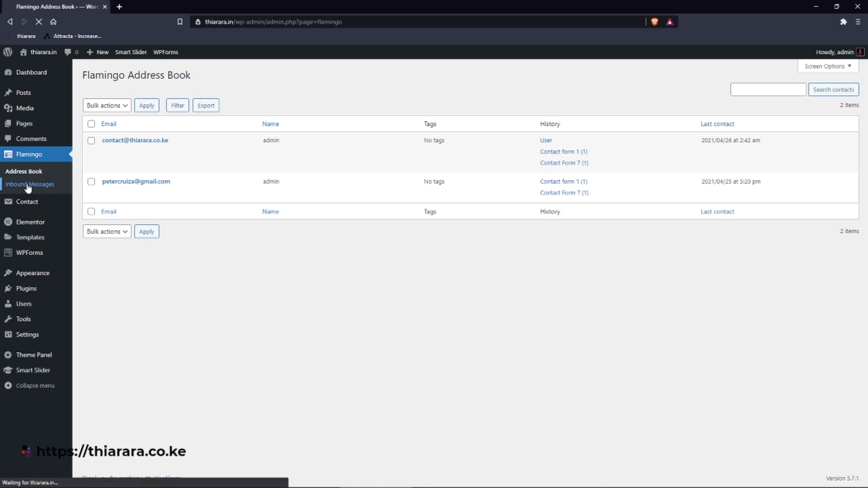
pyautogui.click(31, 183)
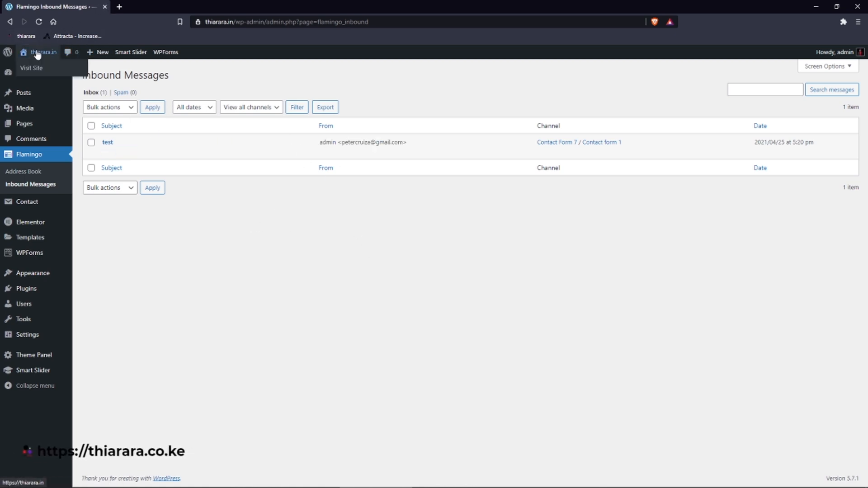
# Open the live site's home page from the admin bar in a Brave private window.
pyautogui.rightClick(44, 53)
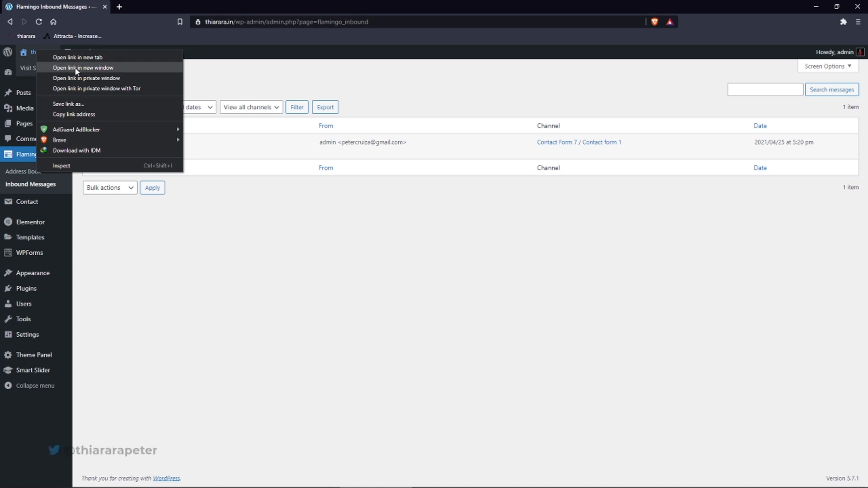
pyautogui.moveTo(82, 80)
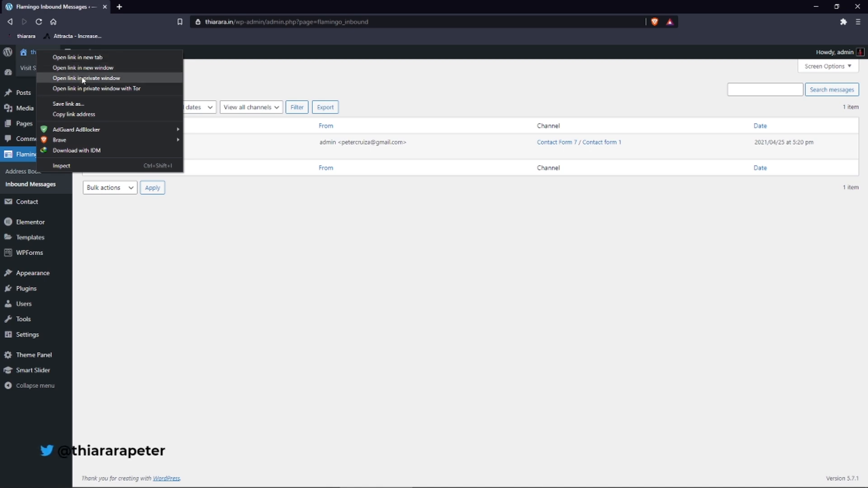
pyautogui.click(86, 78)
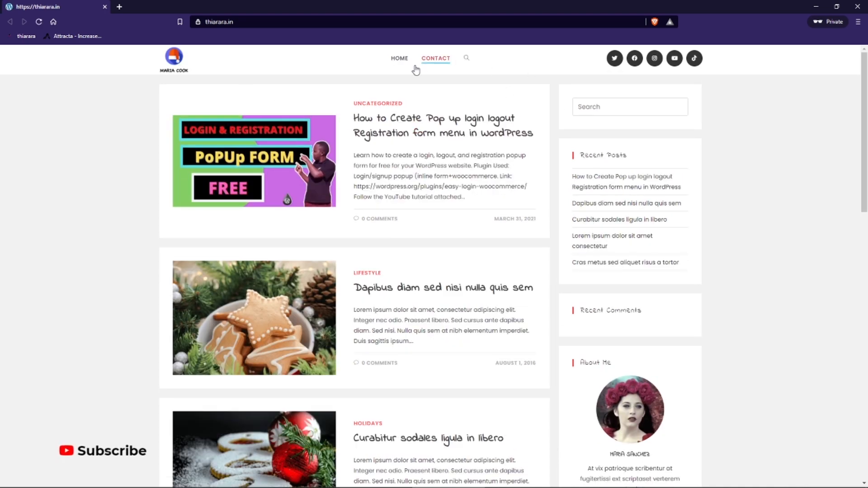
pyautogui.click(436, 58)
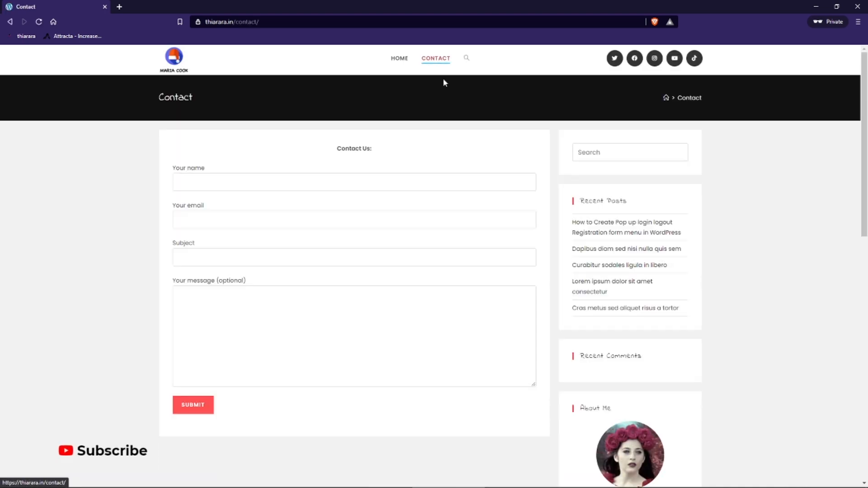
pyautogui.write('thiarara')
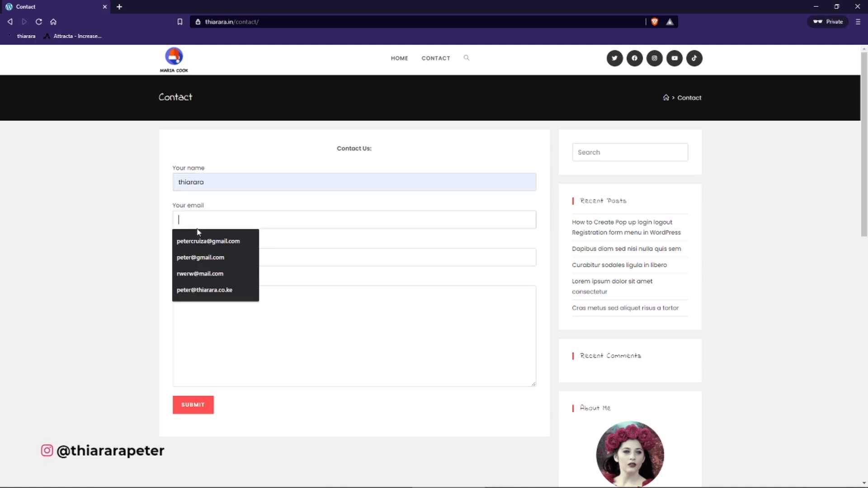
pyautogui.moveTo(219, 219)
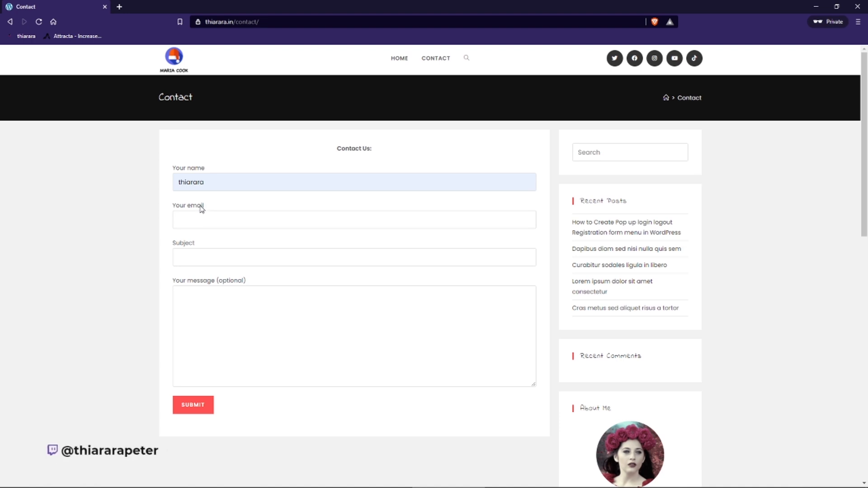
pyautogui.click(353, 219)
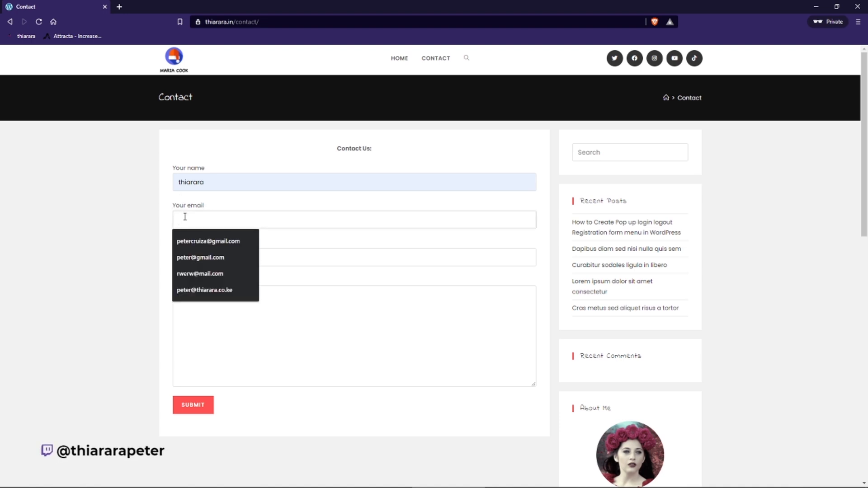
pyautogui.write('mail@mail.com')
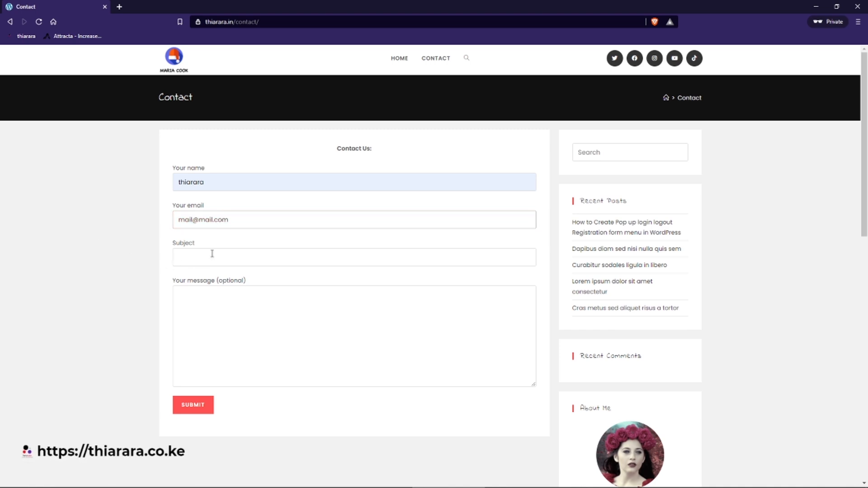
pyautogui.write('test')
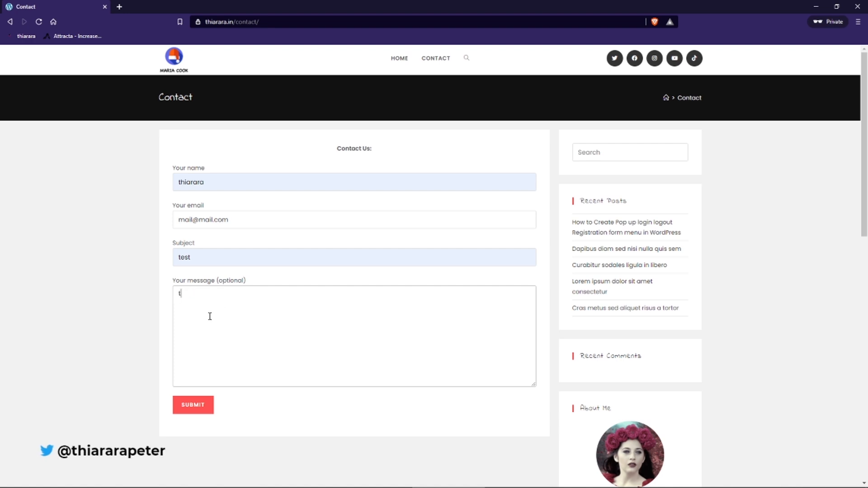
pyautogui.write('est message')
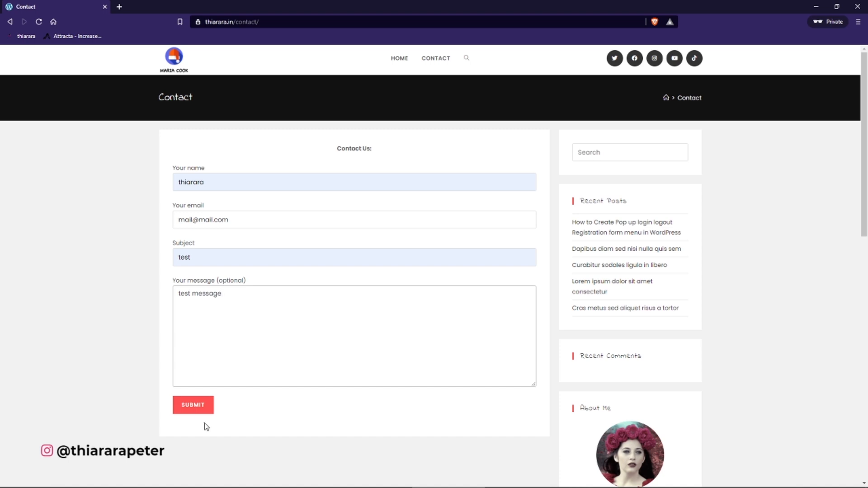
pyautogui.click(399, 58)
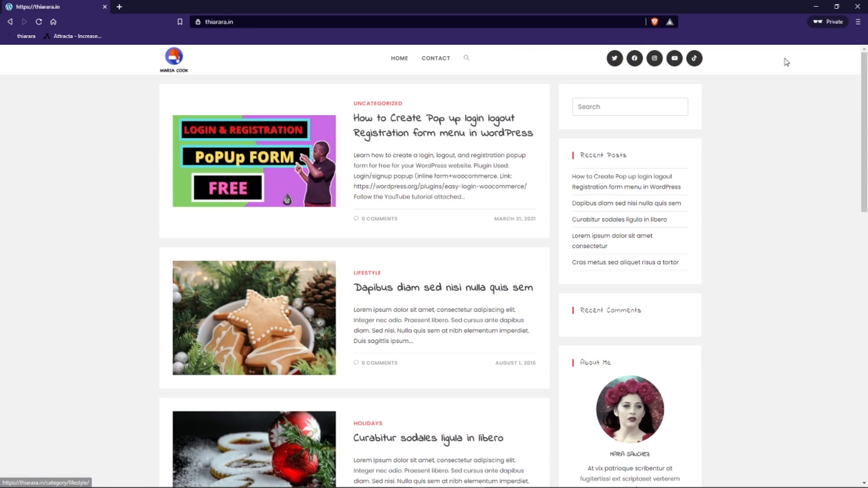
pyautogui.moveTo(818, 7)
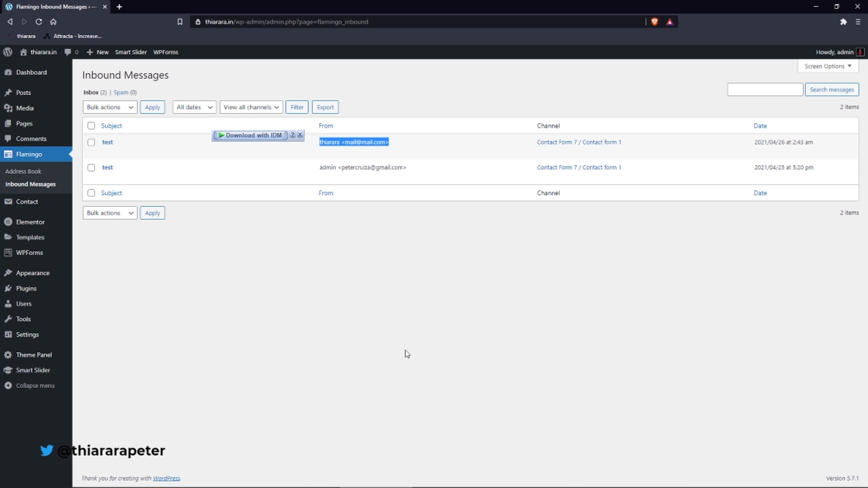
pyautogui.moveTo(108, 154)
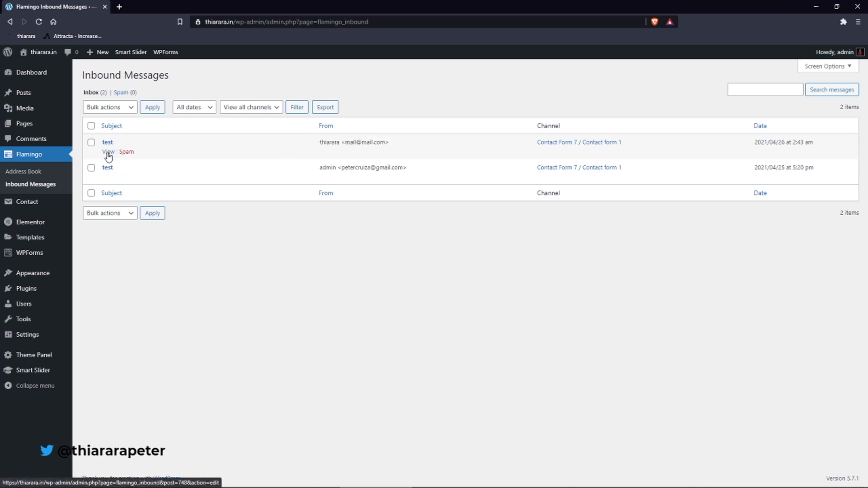
# View the newest inbound message's details and highlight its 'test message' text.
pyautogui.click(108, 152)
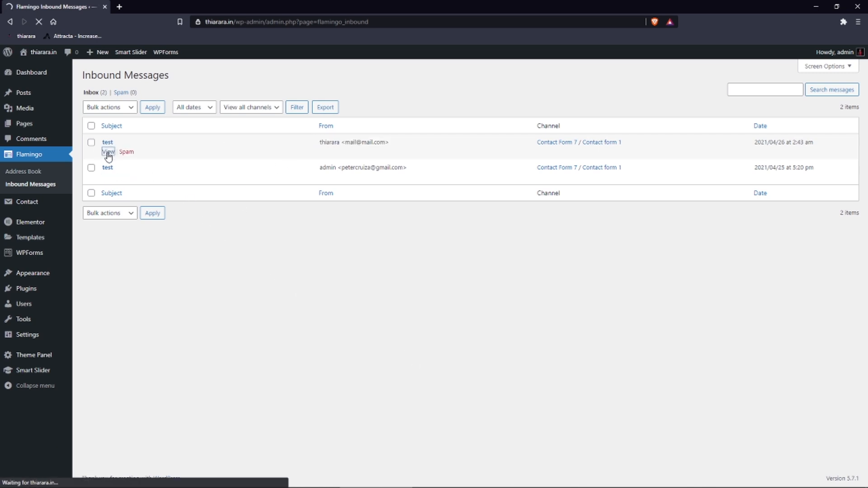
pyautogui.click(107, 152)
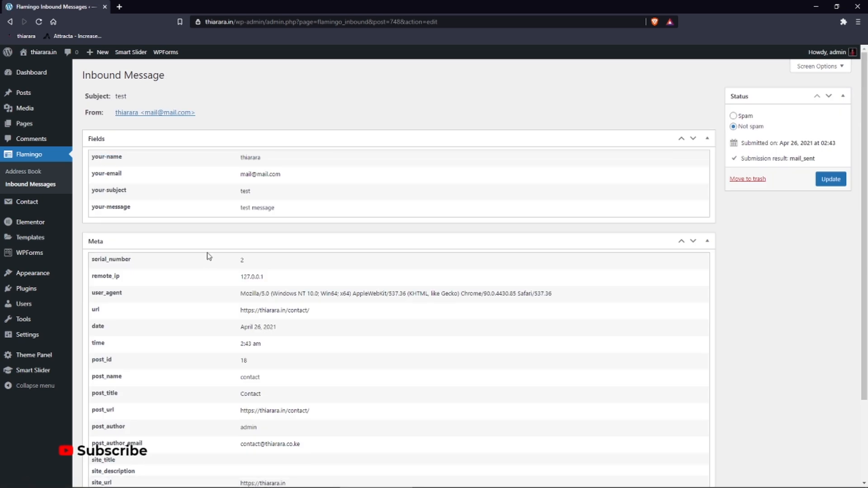
pyautogui.doubleClick(245, 207)
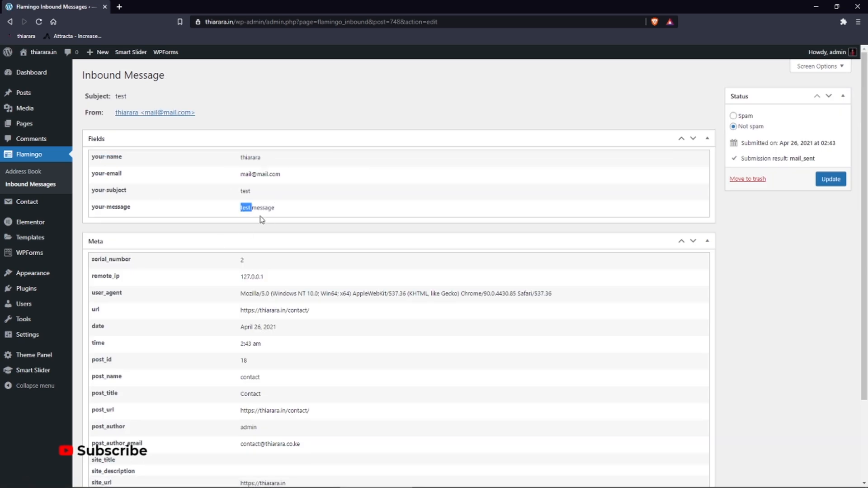
pyautogui.doubleClick(257, 207)
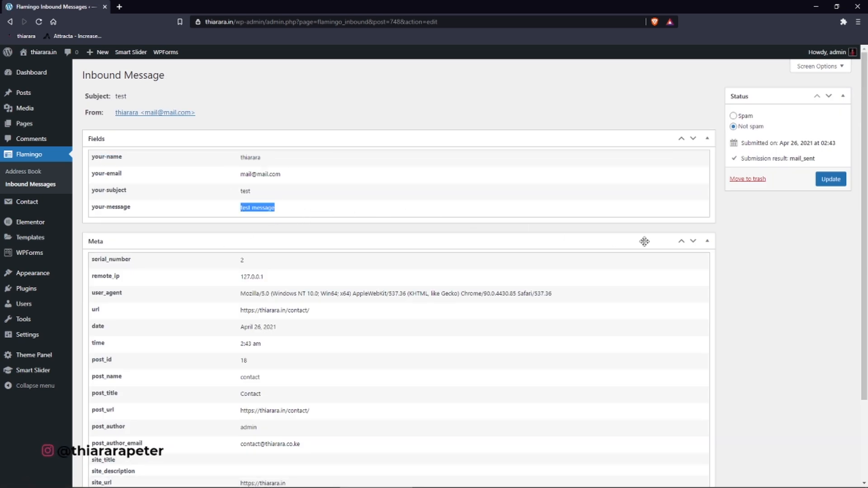
pyautogui.moveTo(292, 232)
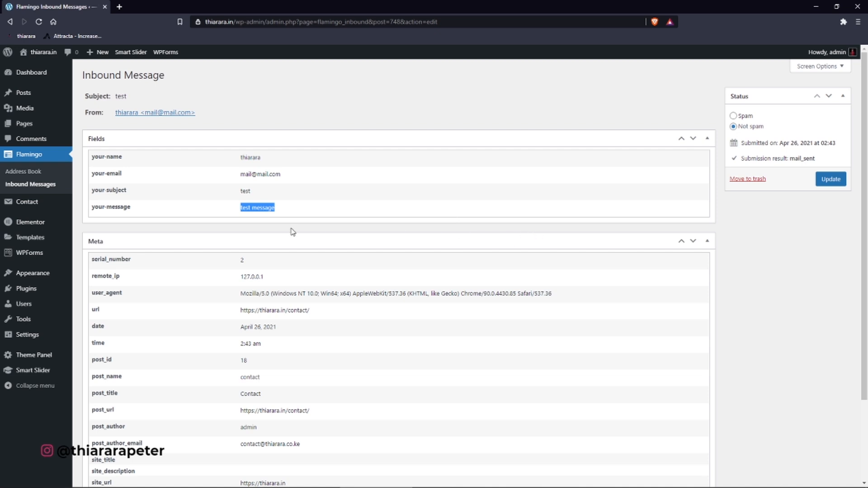
pyautogui.moveTo(194, 233)
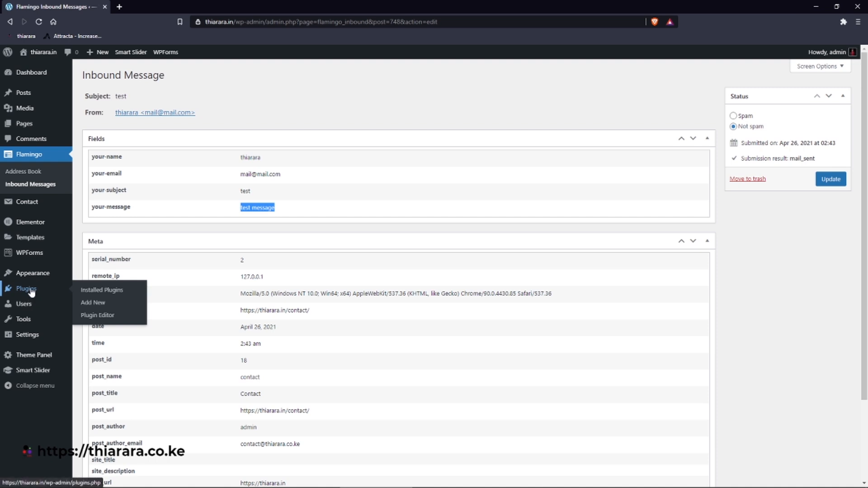
# Show the Installed Plugins list and highlight the Contact Form 7 plugin name.
pyautogui.click(101, 289)
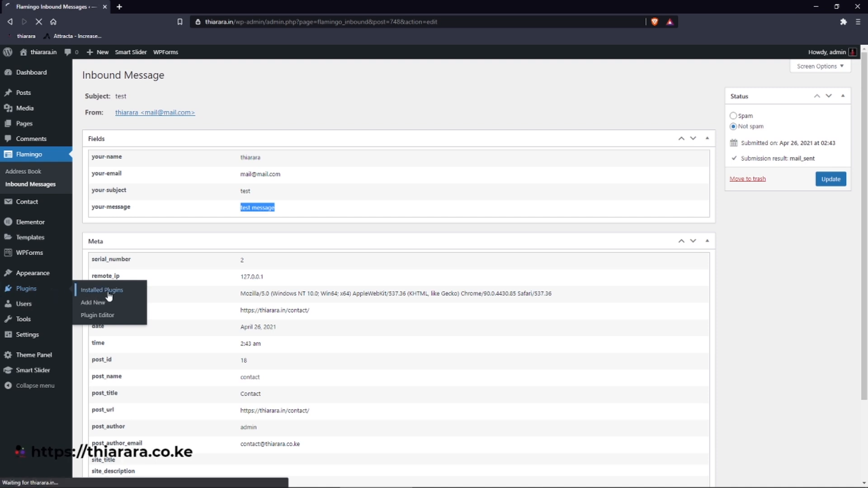
pyautogui.click(101, 289)
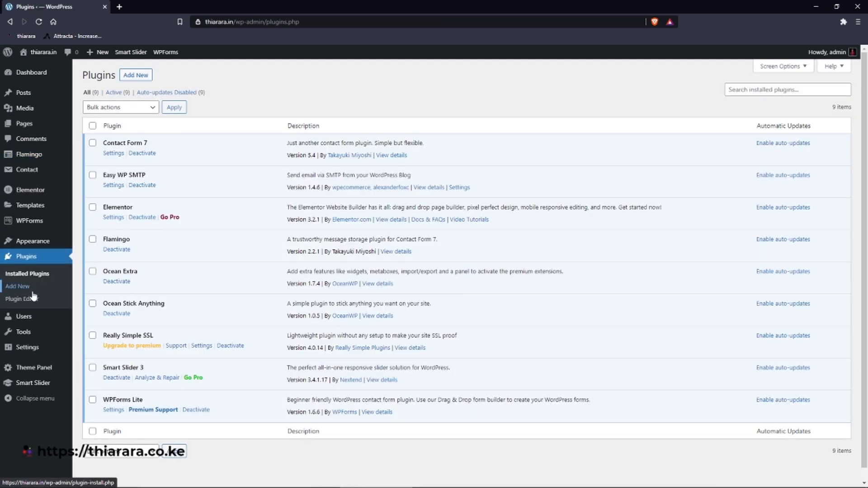
pyautogui.moveTo(157, 147)
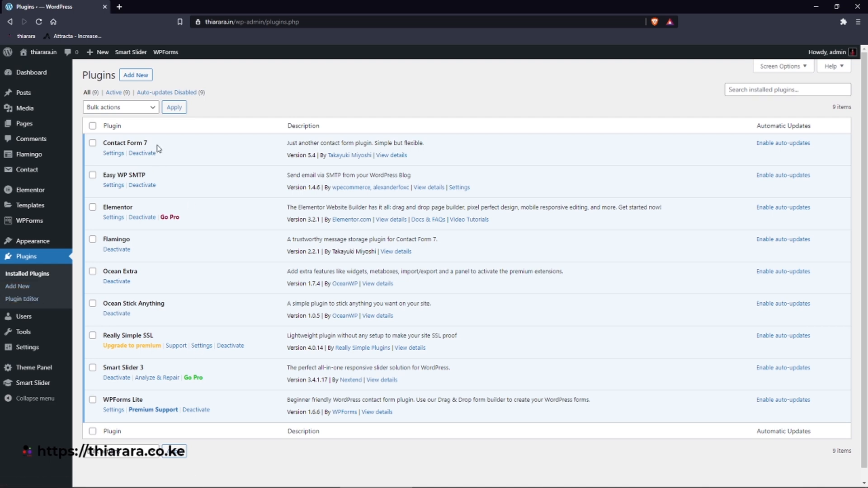
pyautogui.doubleClick(125, 143)
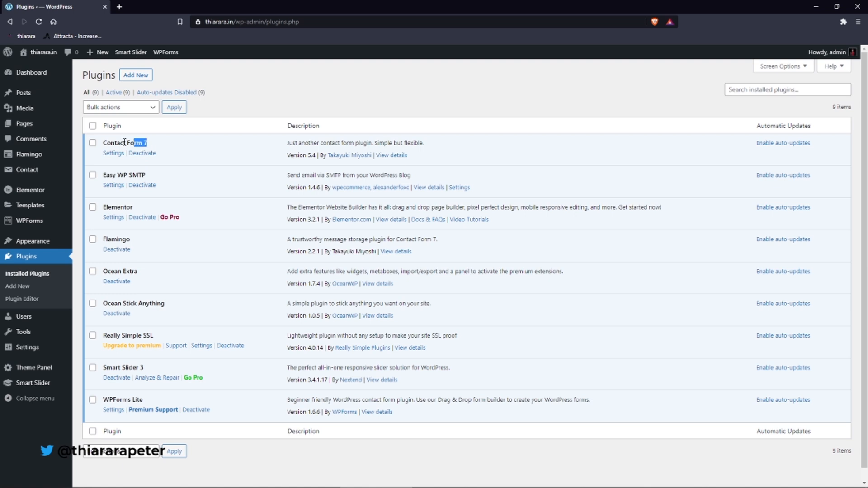
pyautogui.doubleClick(125, 142)
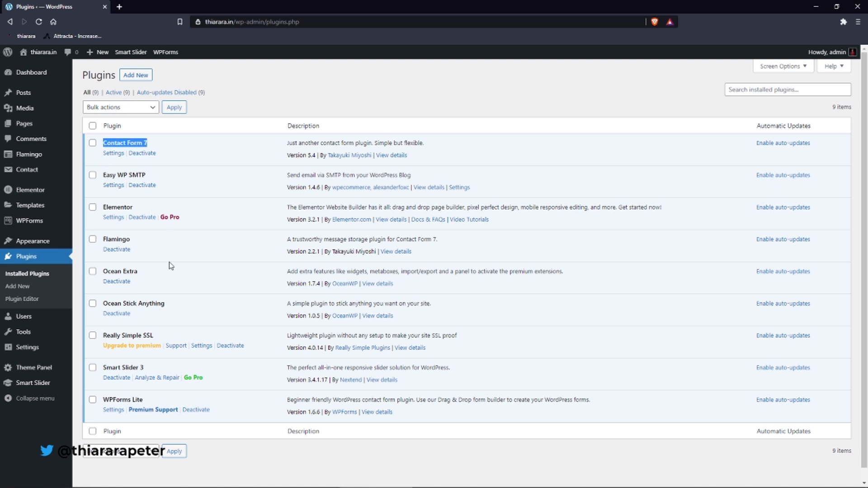